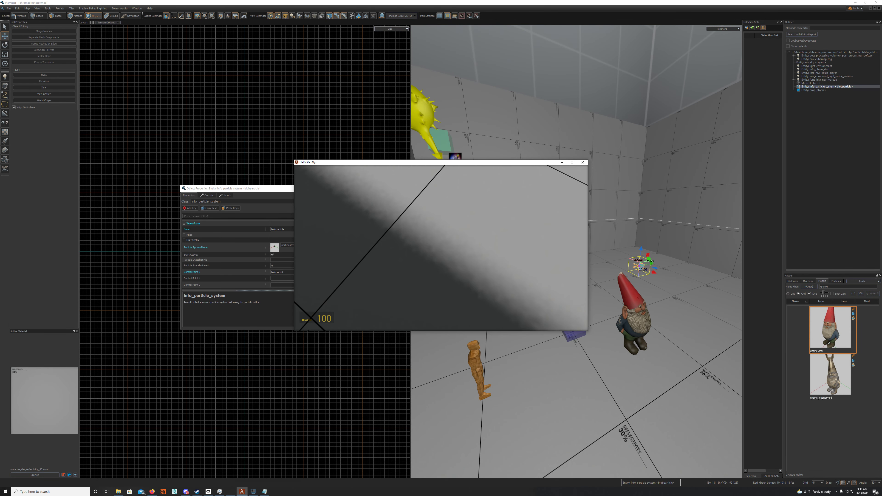
Switch back to the running Half-Life: Alyx preview showing the gnome on the test room floor
key("alt+tab")
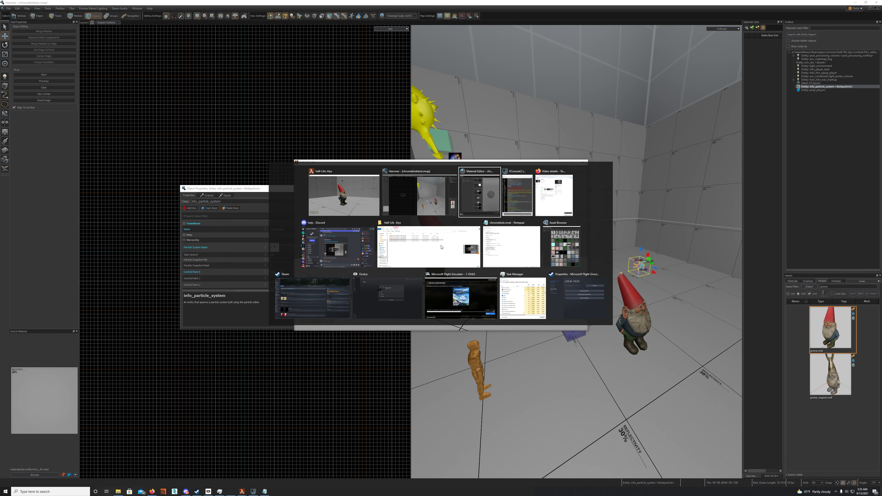
mouse_move(404, 193)
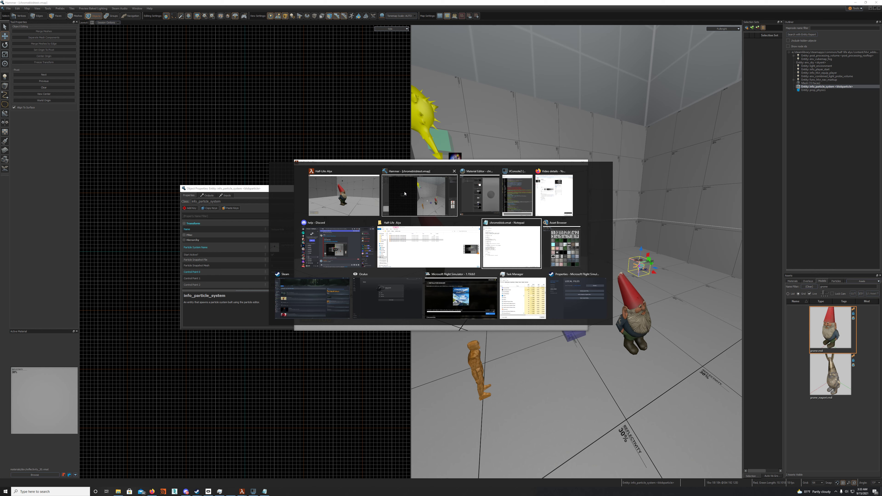
left_click(344, 194)
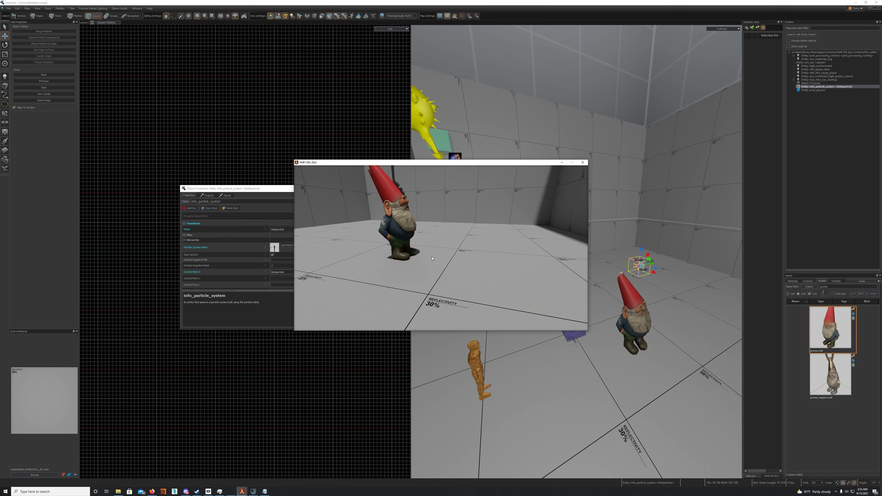